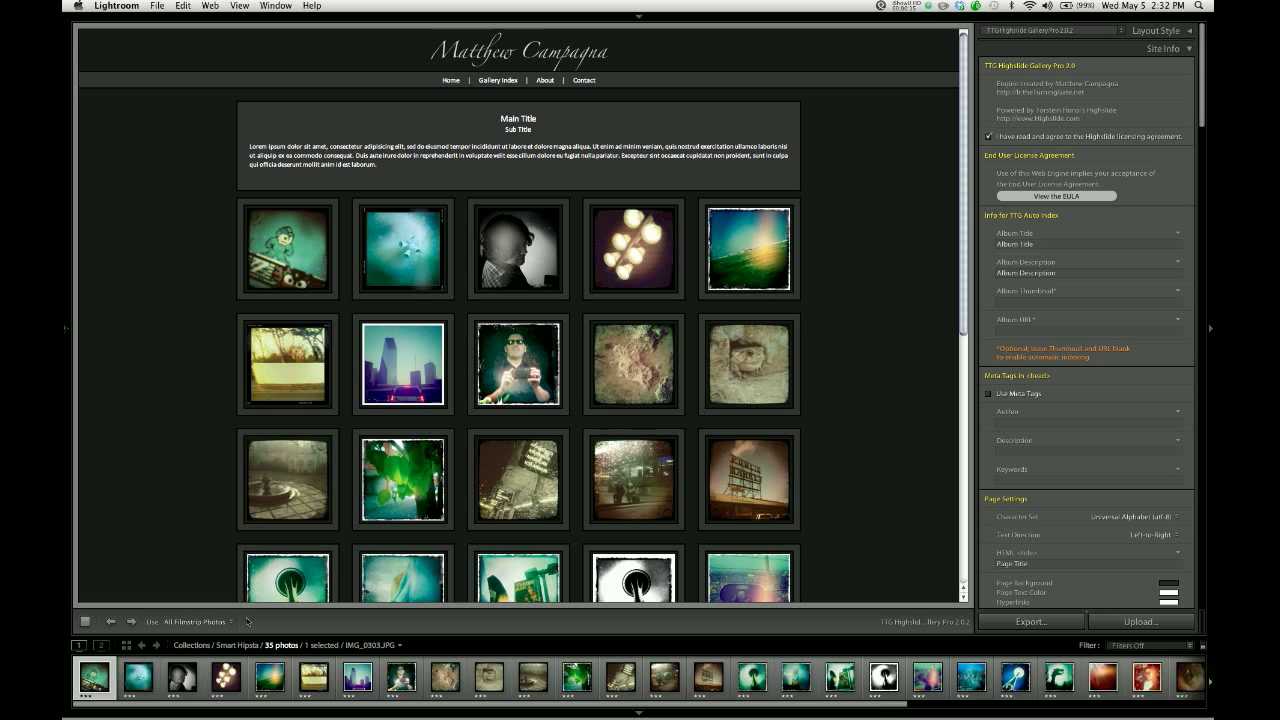
mouse_move(155, 627)
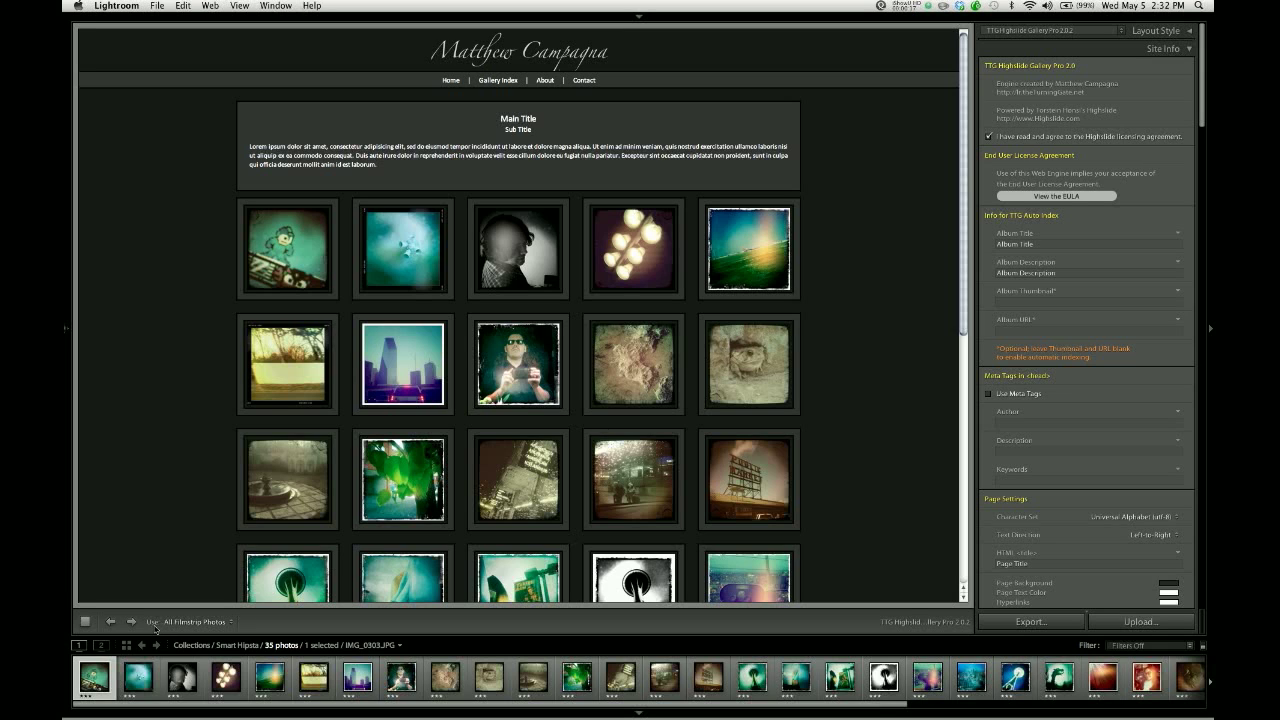
mouse_move(194, 632)
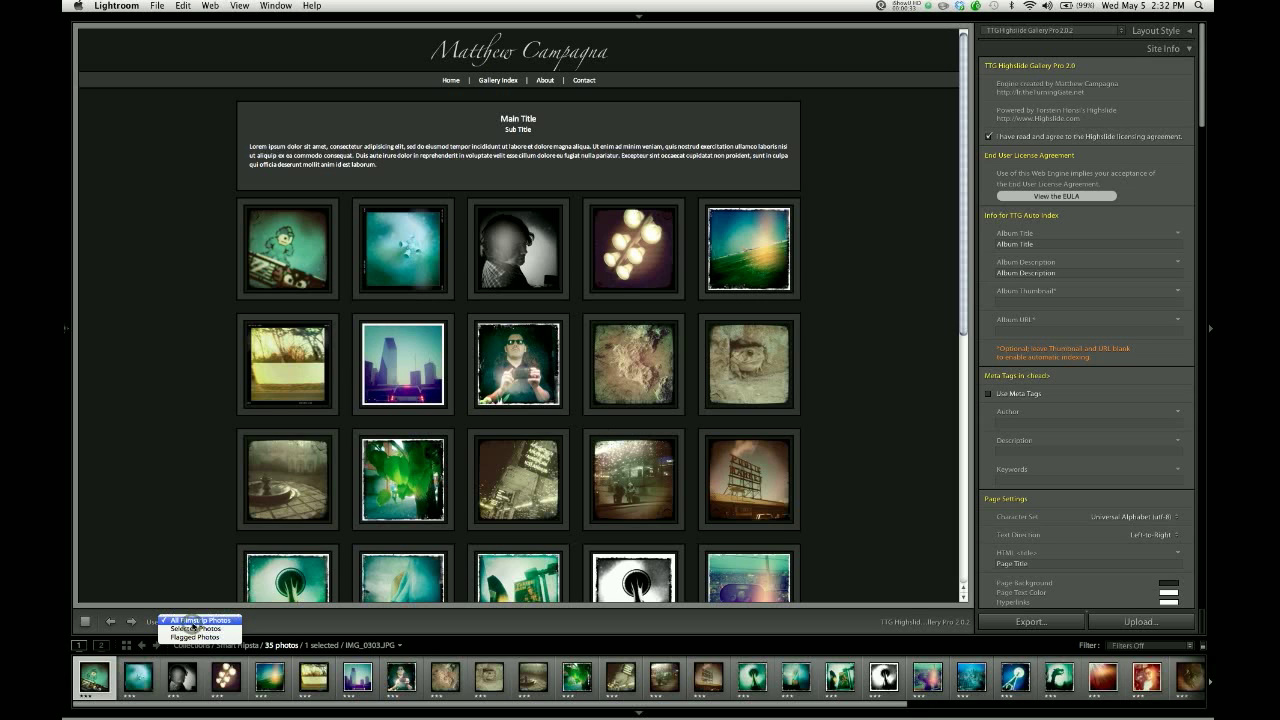
- Set the web gallery's Use option to Selected Photos, limiting the preview to five photos
left_click(196, 629)
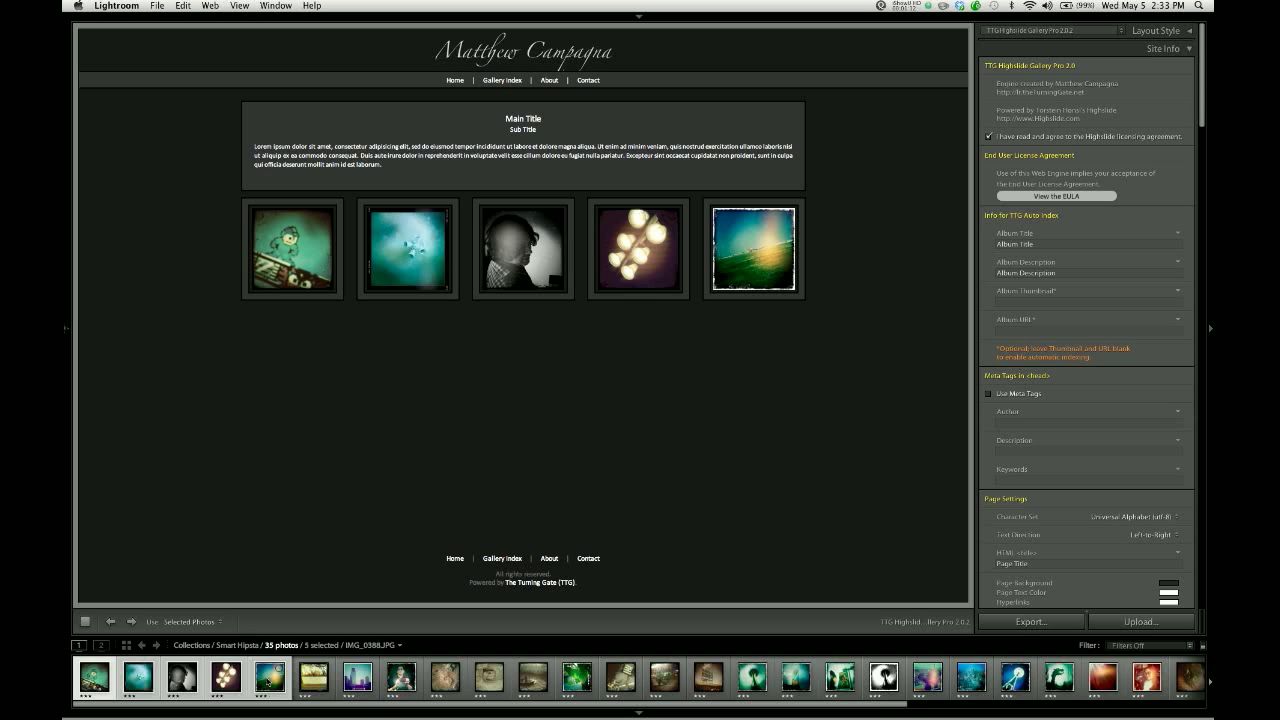
- Extend the selection to the first seven filmstrip photos and open the Use dropdown
left_click(226, 677)
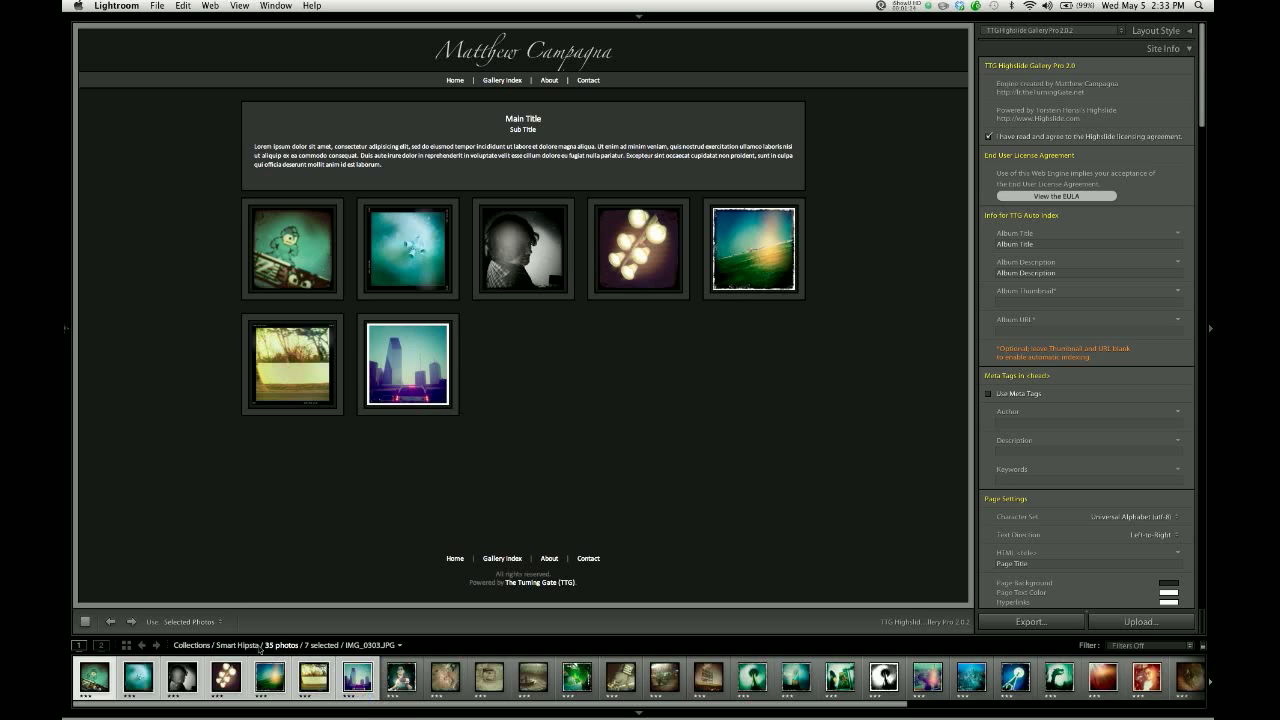
left_click(188, 621)
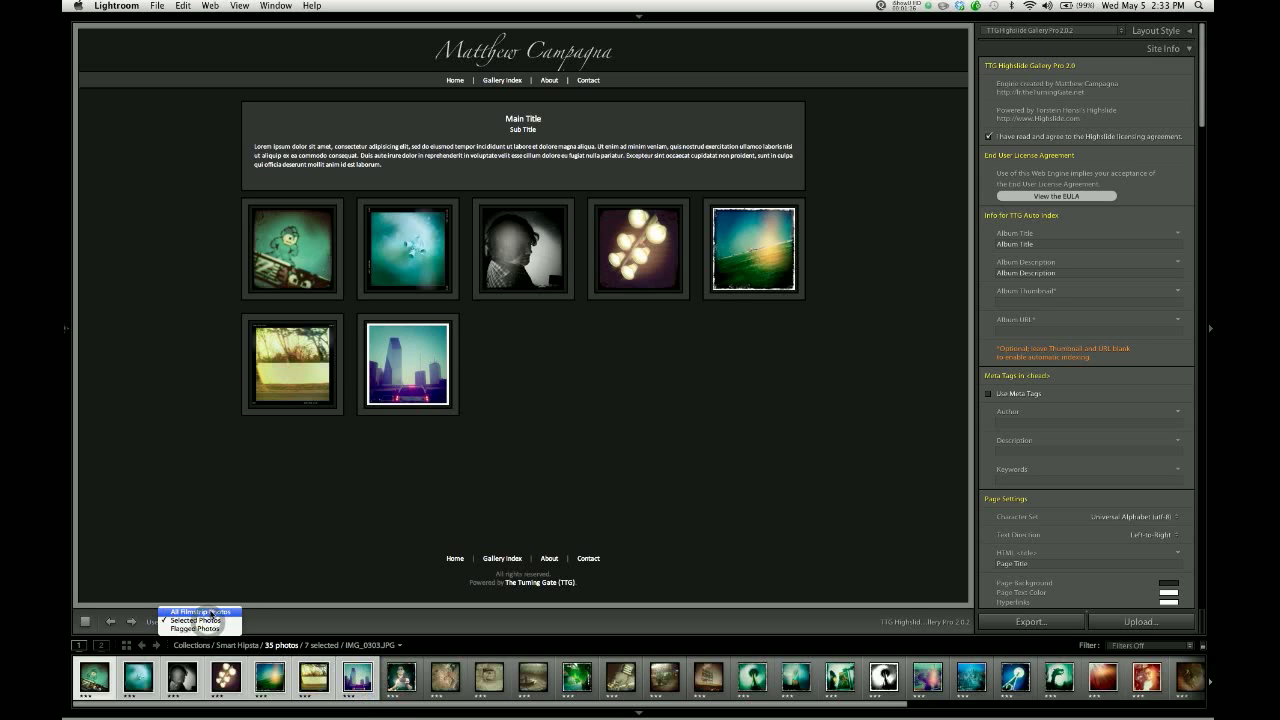
- Switch the Use option to All Filmstrip Photos so the full collection previews
left_click(194, 612)
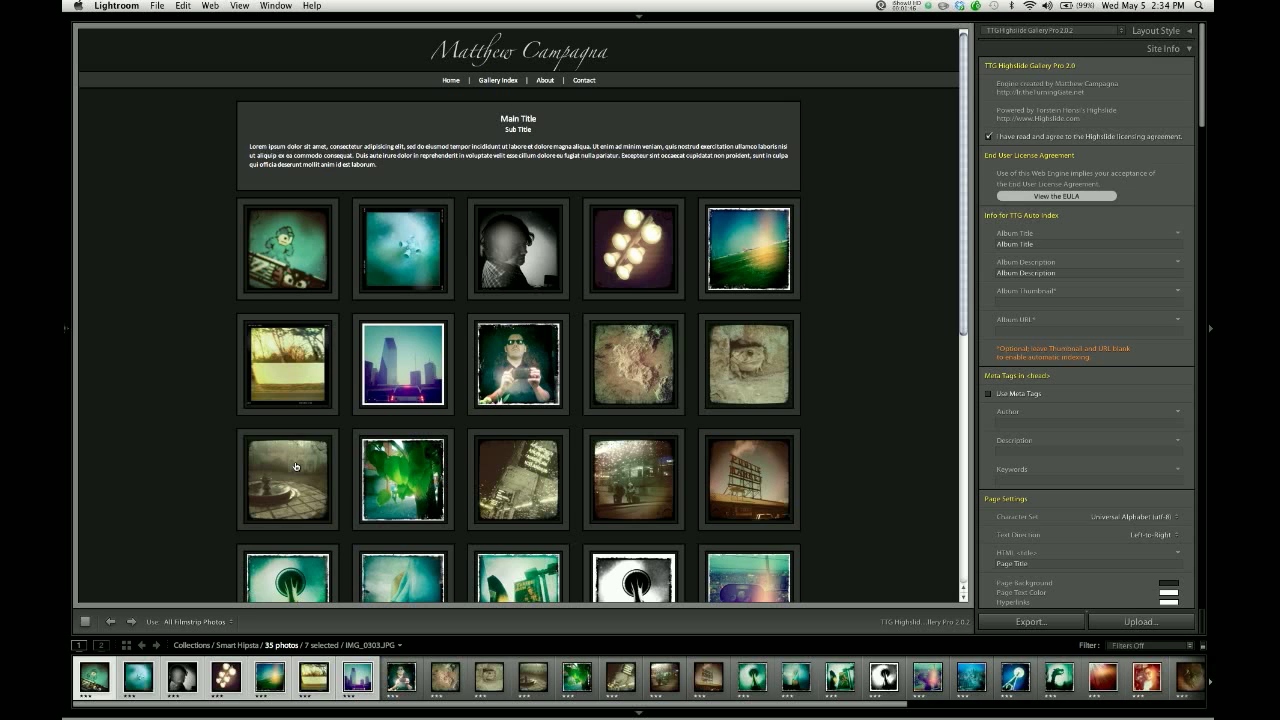
mouse_move(1085, 208)
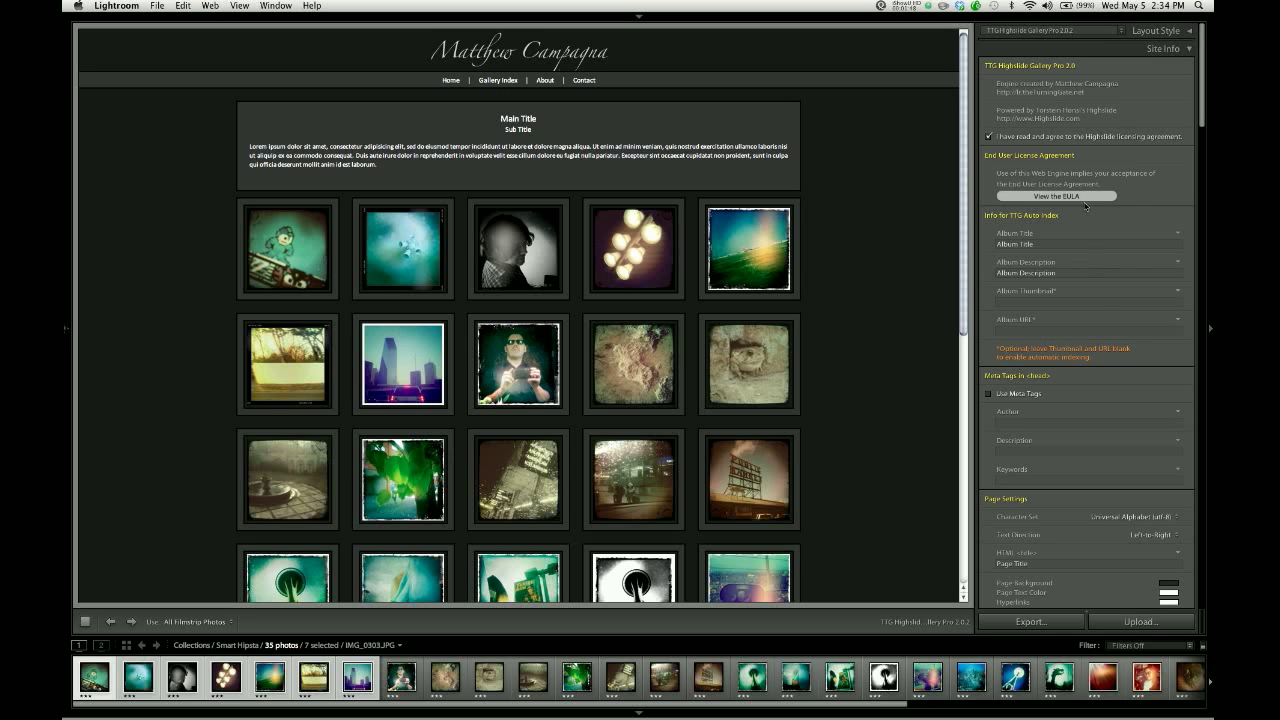